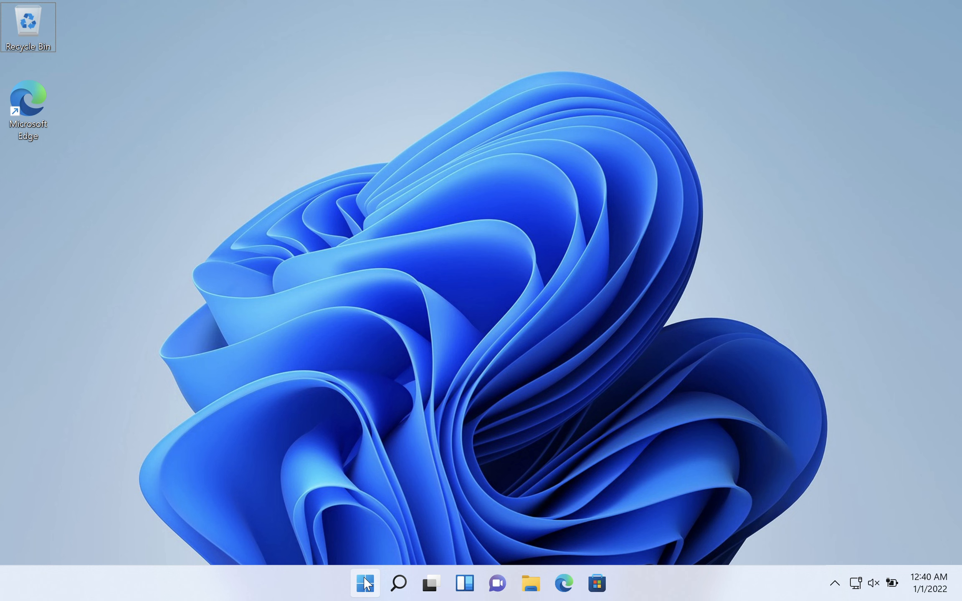
Bring up the Start button's Quick Link menu of system tools.
right_click(364, 583)
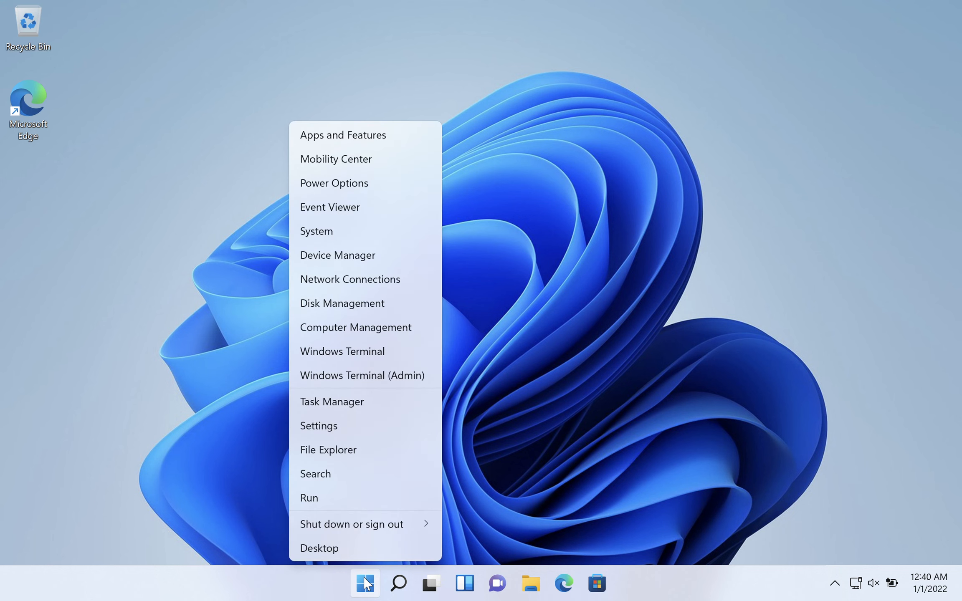
mouse_move(322, 432)
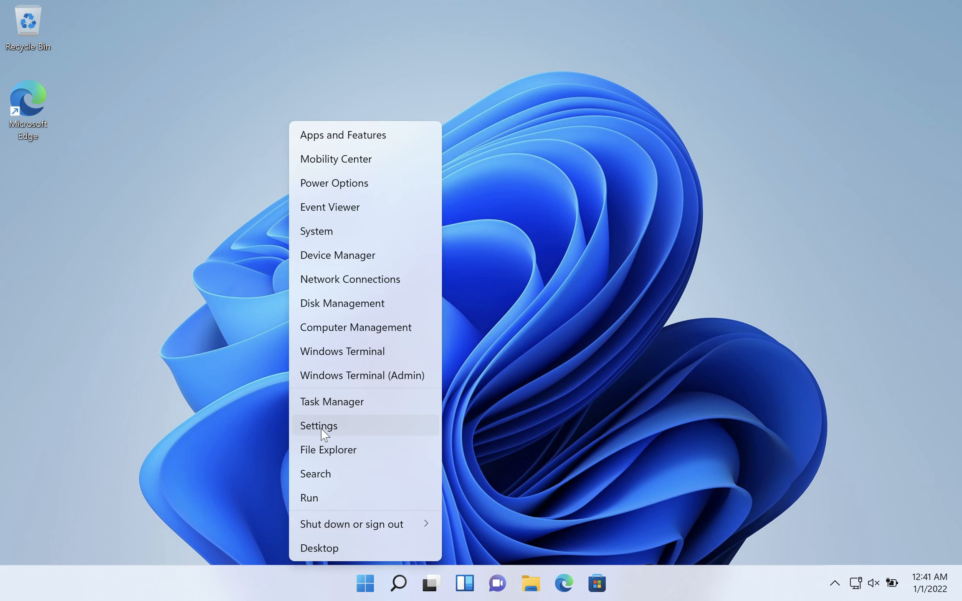
Go to Settings > Accounts > Family & other users.
click(318, 425)
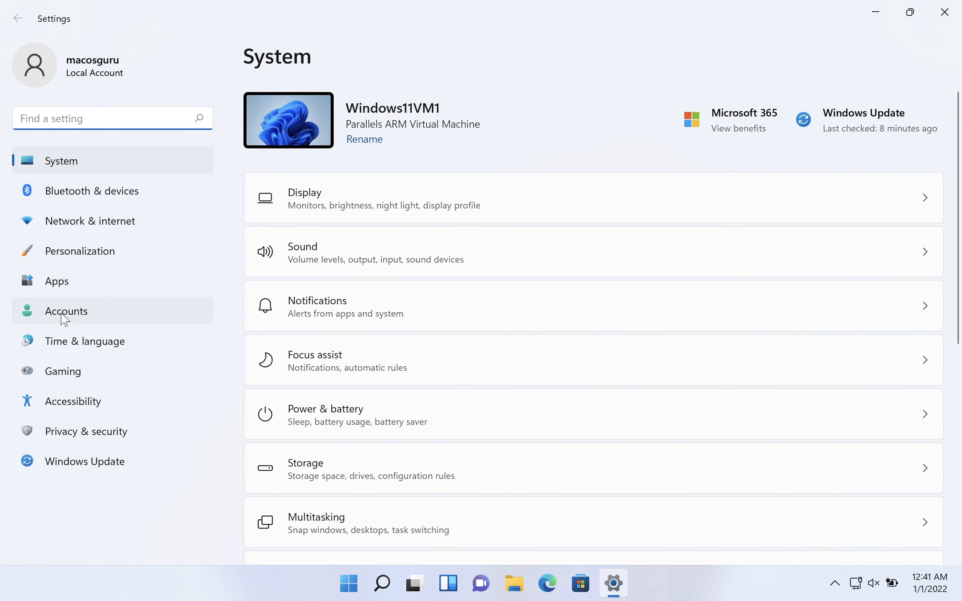
mouse_move(57, 331)
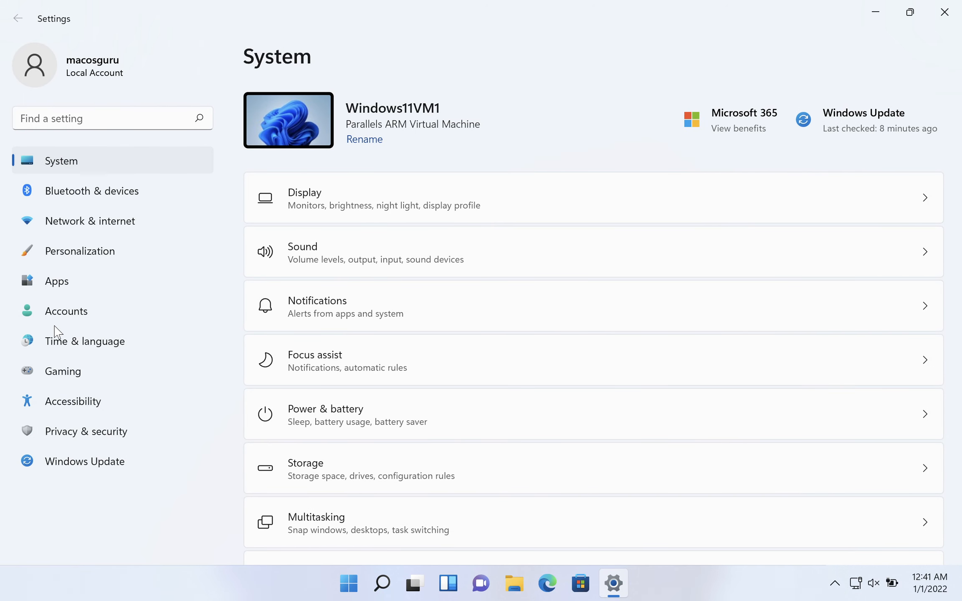
click(66, 311)
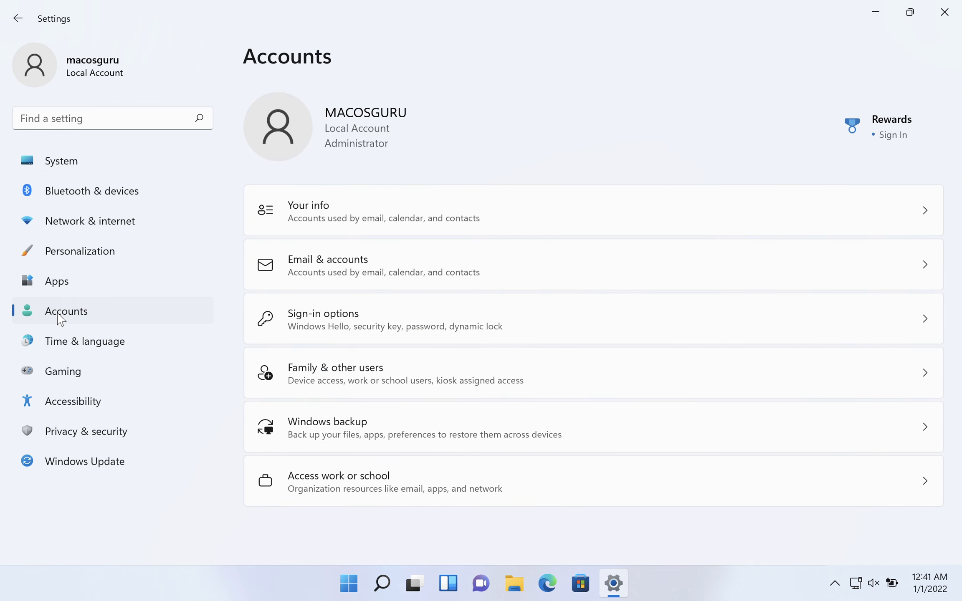
mouse_move(311, 367)
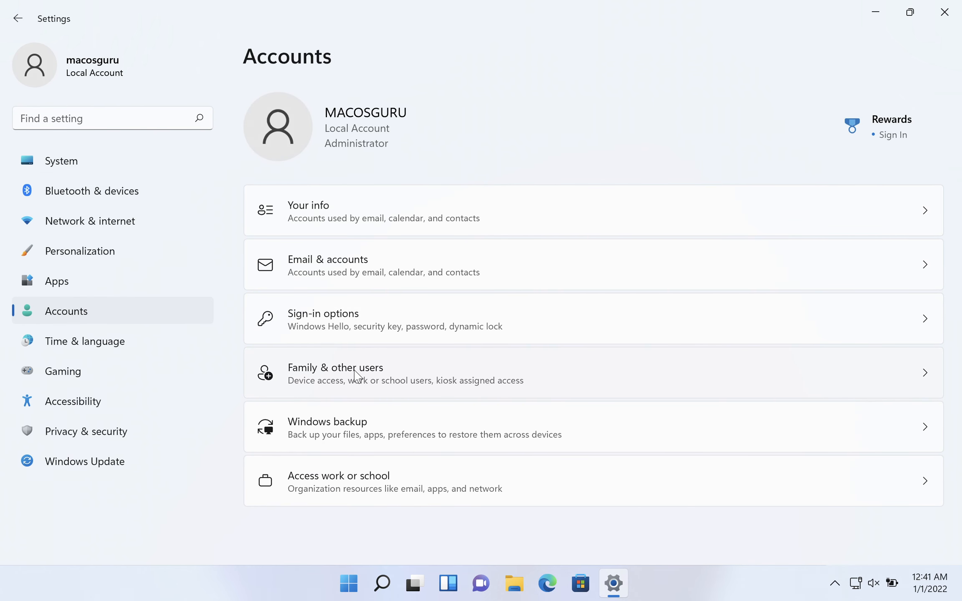
click(335, 373)
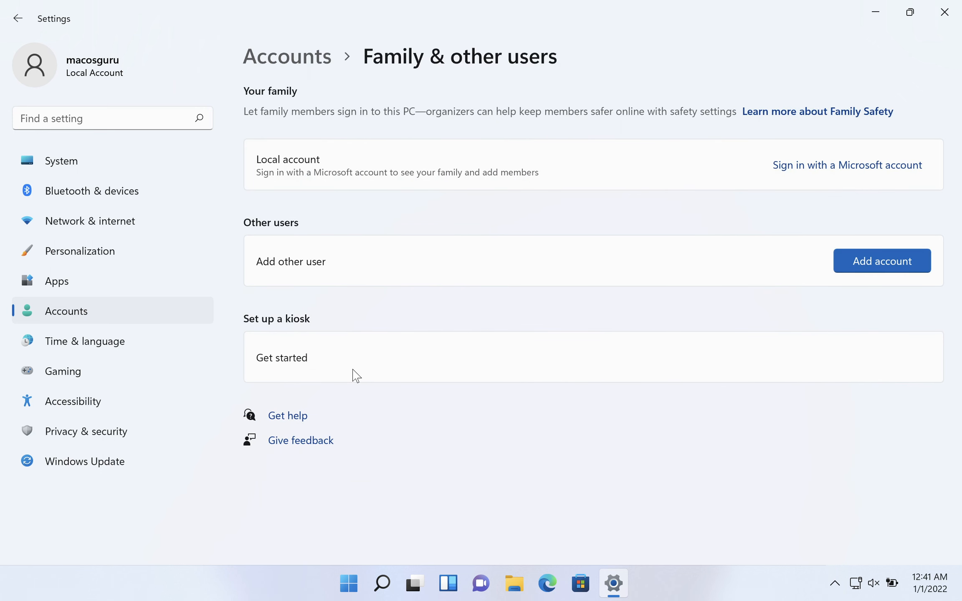
mouse_move(640, 260)
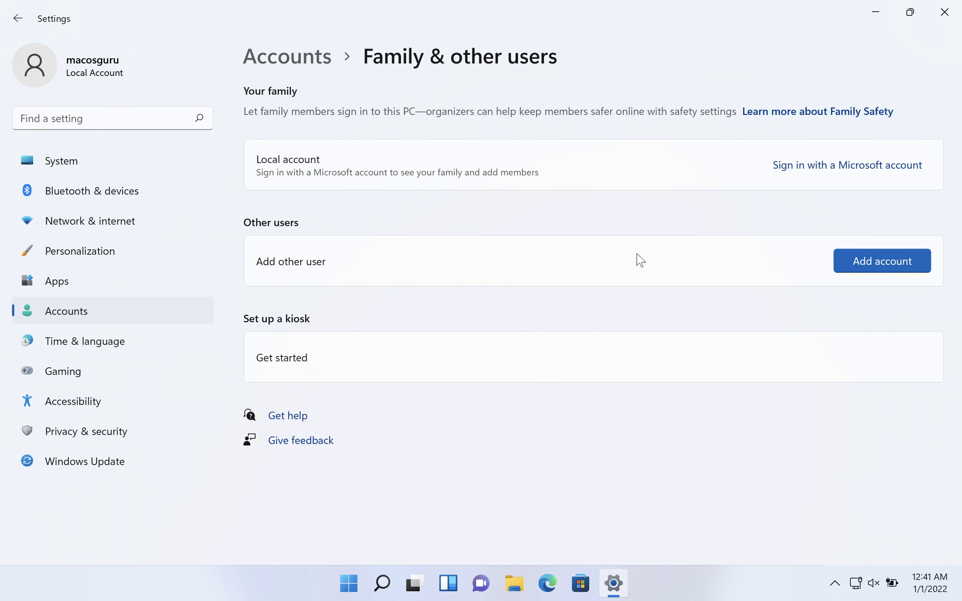
Start adding another user, continuing without the person's sign-in information.
click(880, 260)
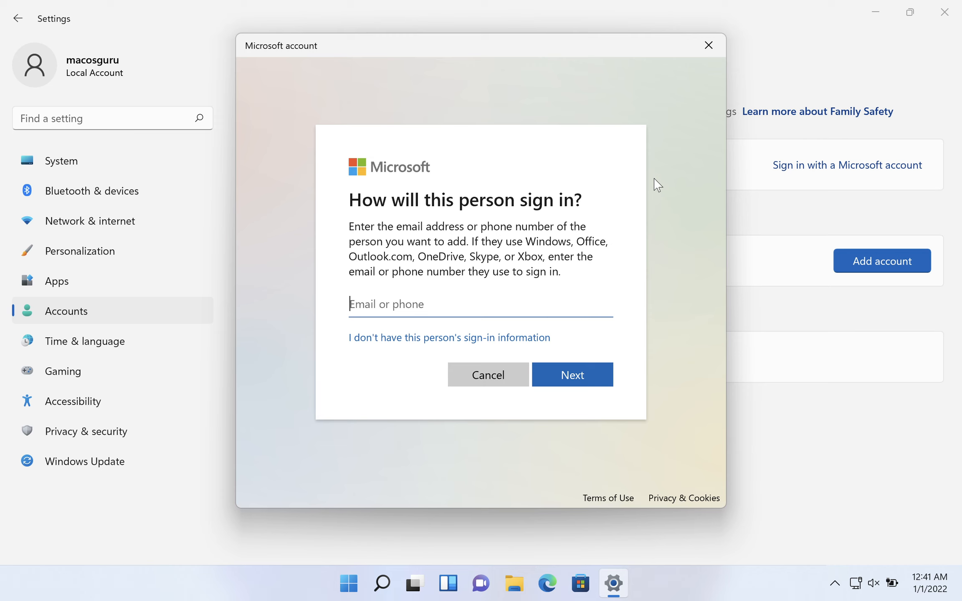
mouse_move(459, 222)
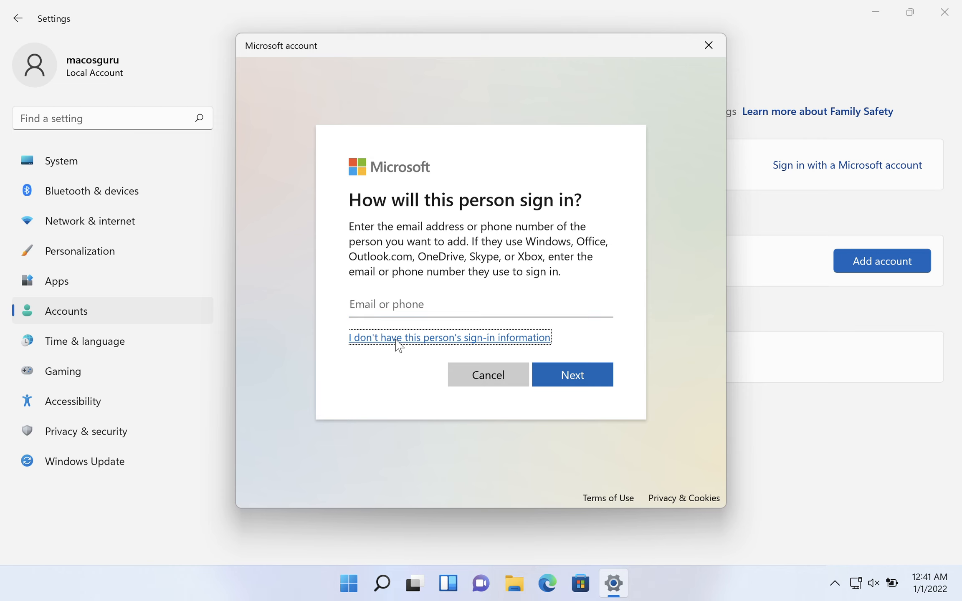
click(449, 337)
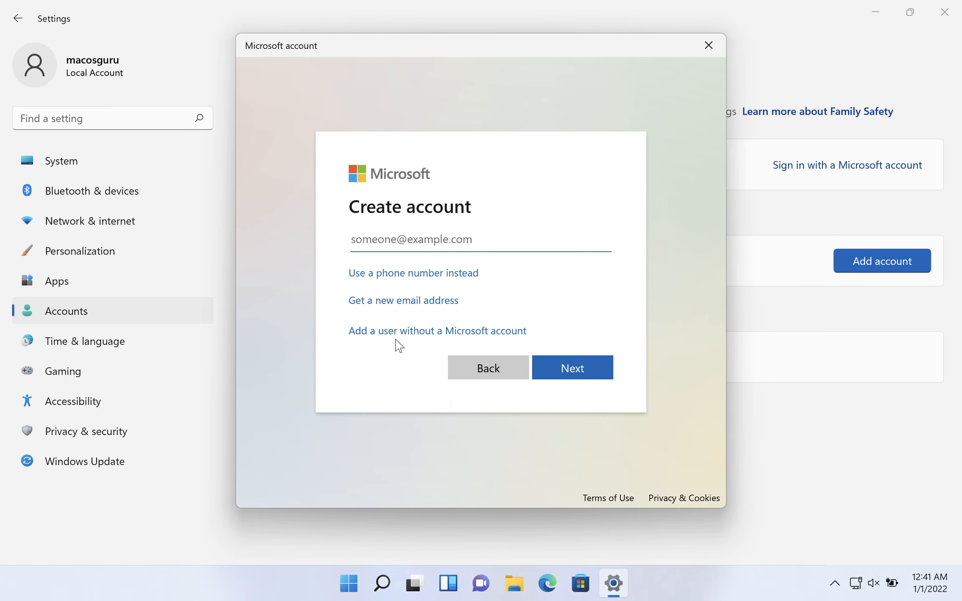
mouse_move(448, 299)
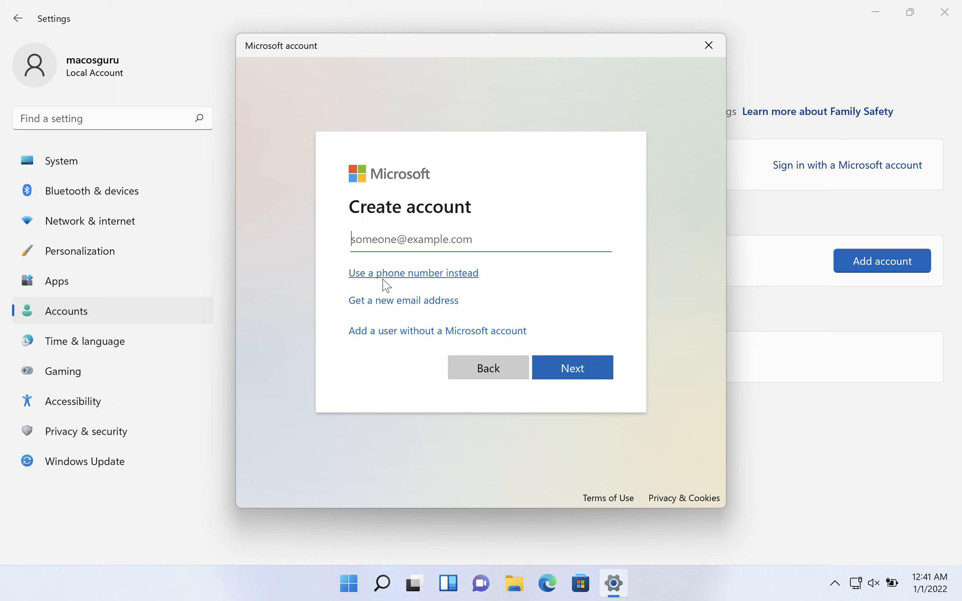
mouse_move(331, 327)
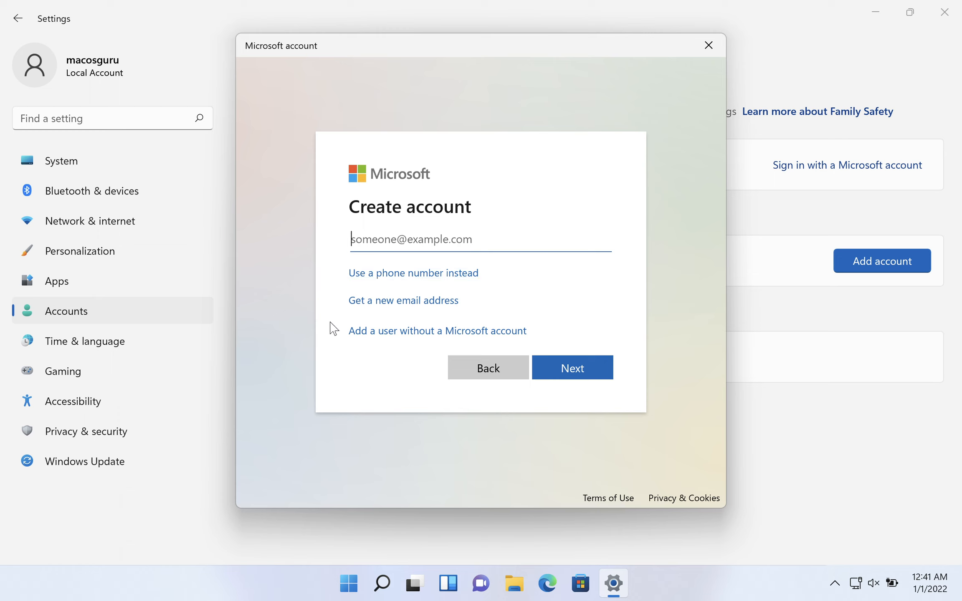
mouse_move(391, 337)
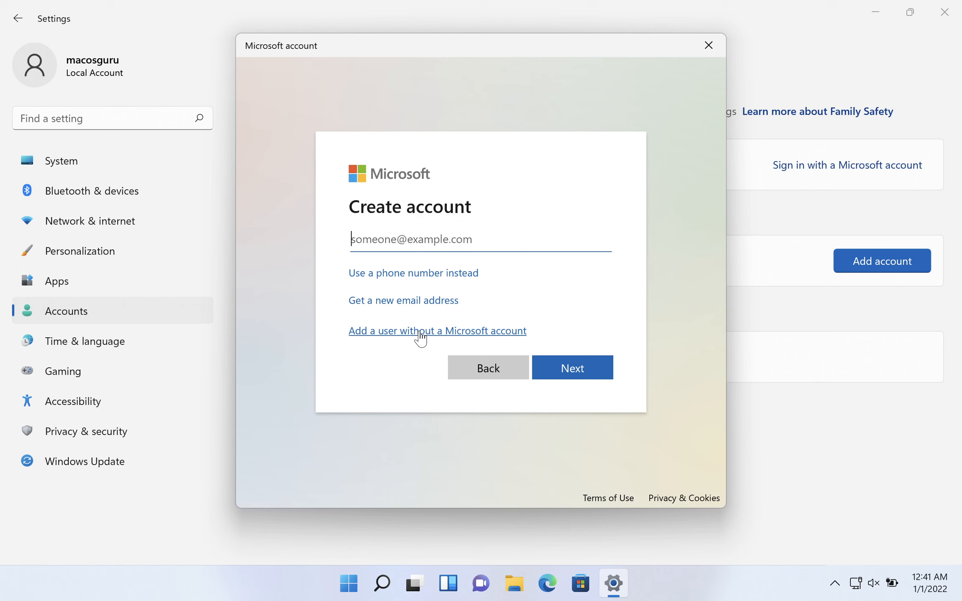
Create a local account (no Microsoft account) with user name 'Owner'.
click(437, 330)
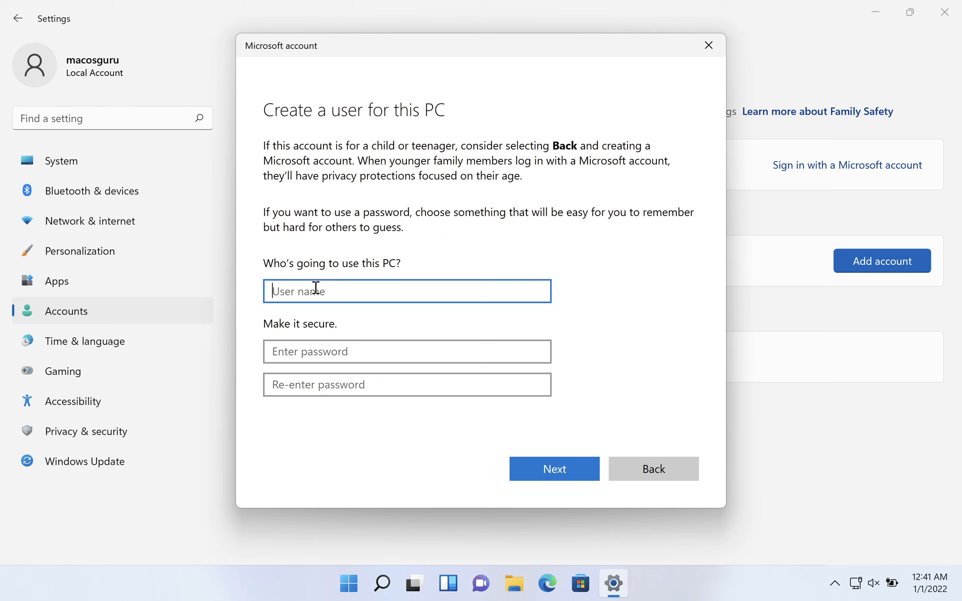
text(Owner)
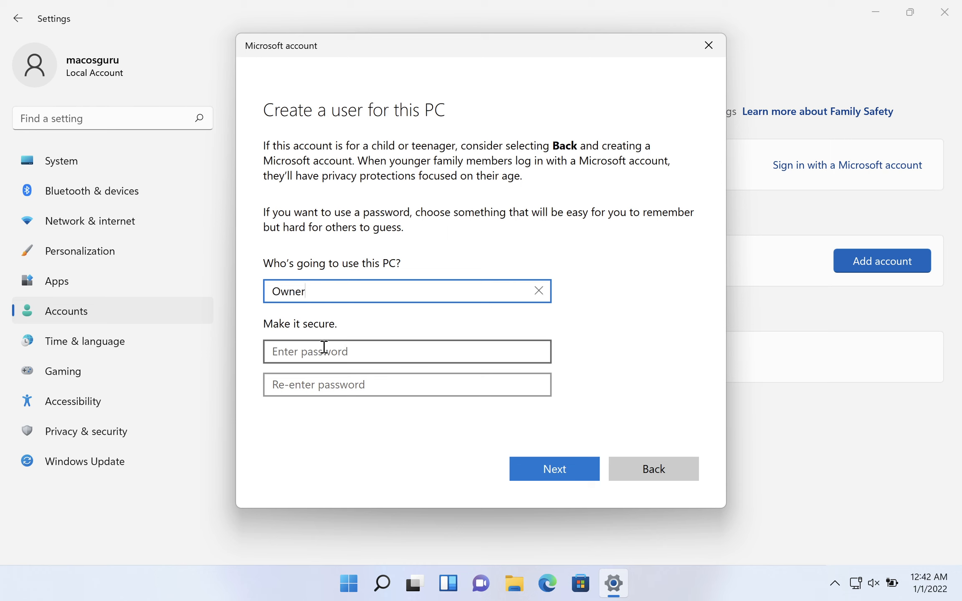
click(406, 385)
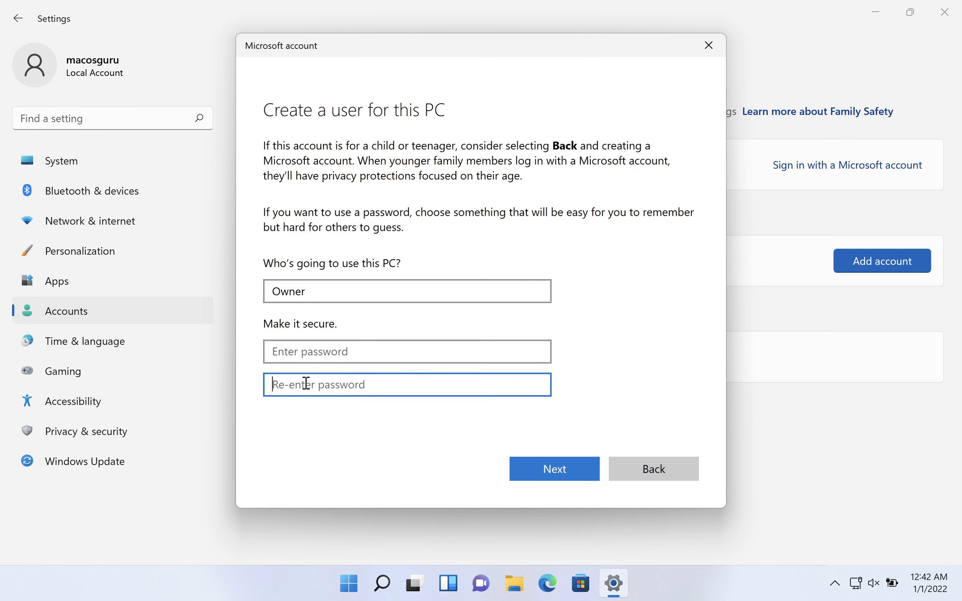
mouse_move(552, 405)
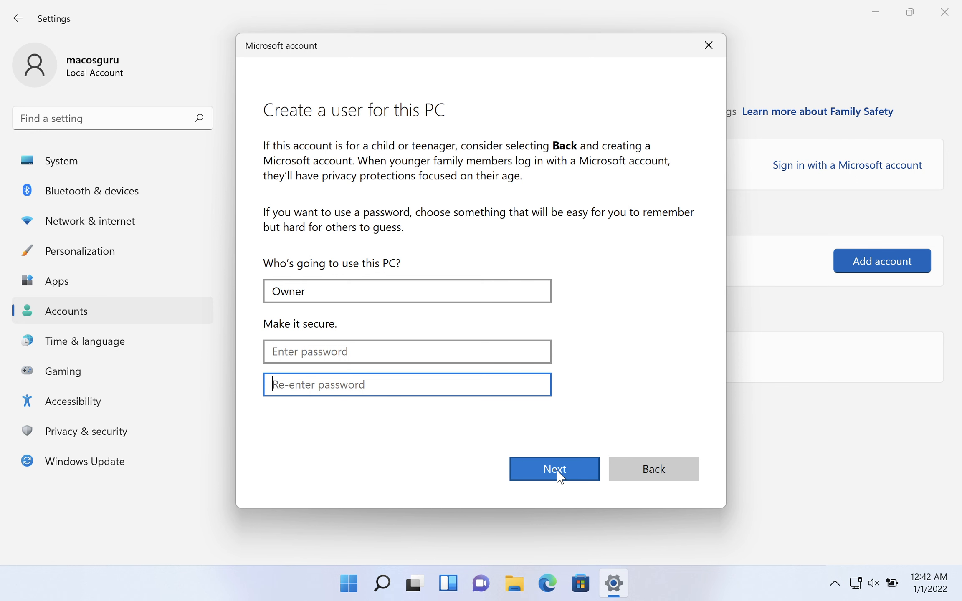
click(552, 468)
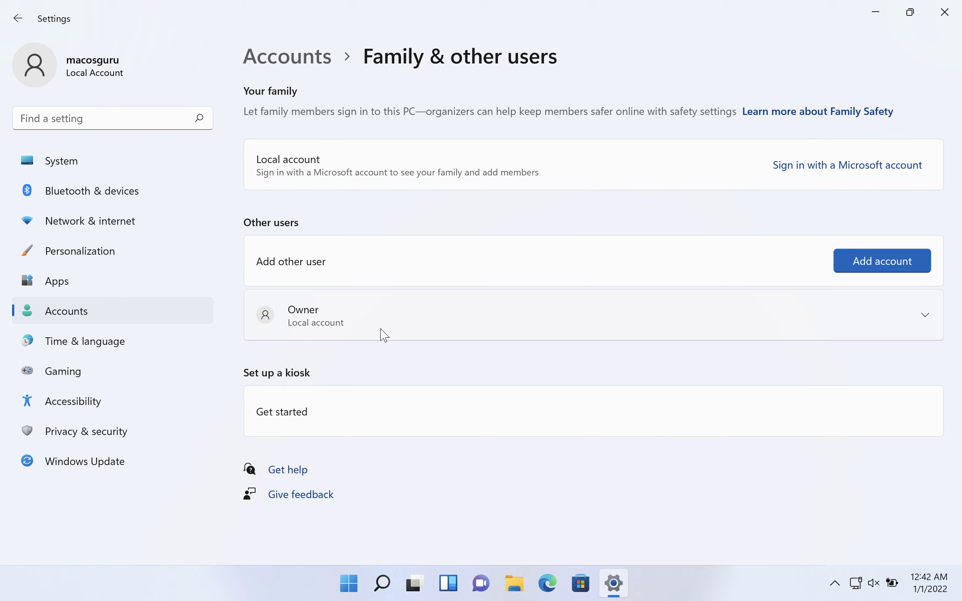
mouse_move(932, 331)
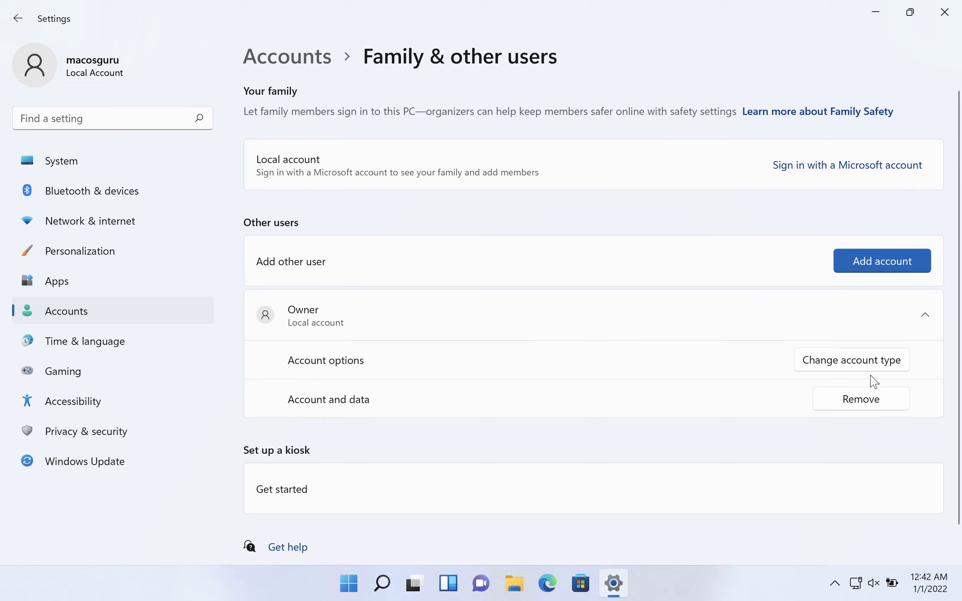
mouse_move(717, 365)
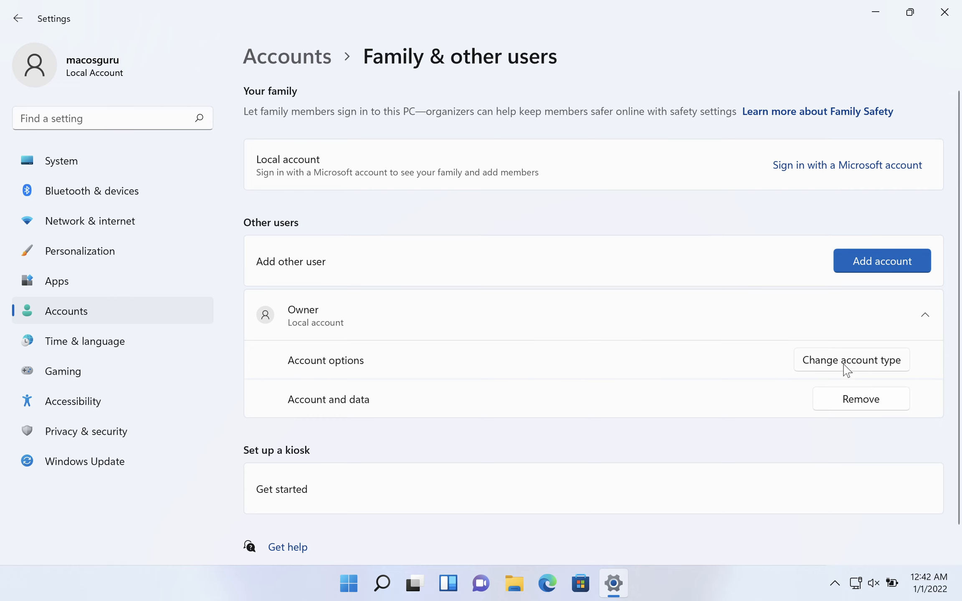
Change the Owner account's type to Administrator and confirm.
click(851, 359)
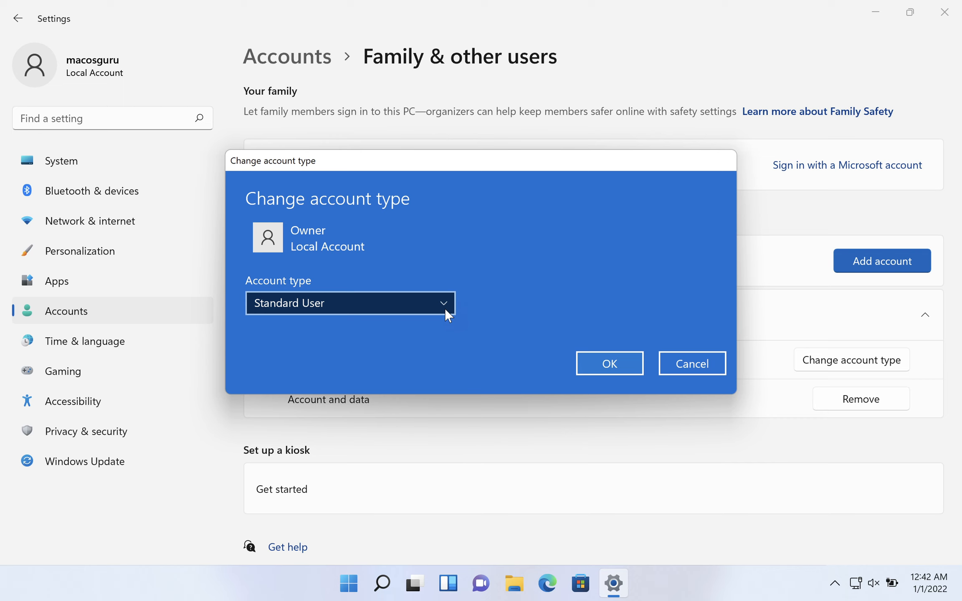
mouse_move(447, 312)
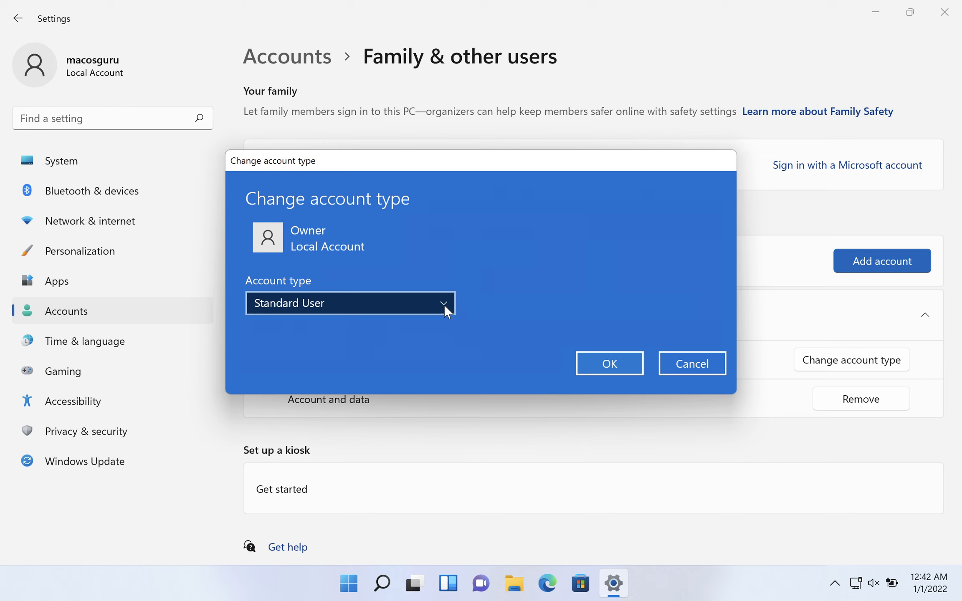
click(350, 302)
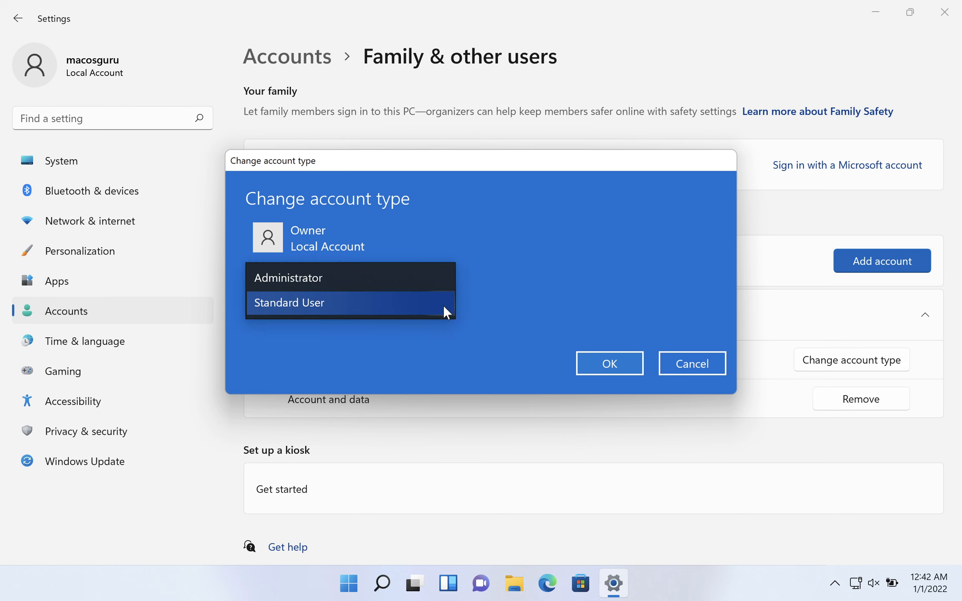
click(286, 277)
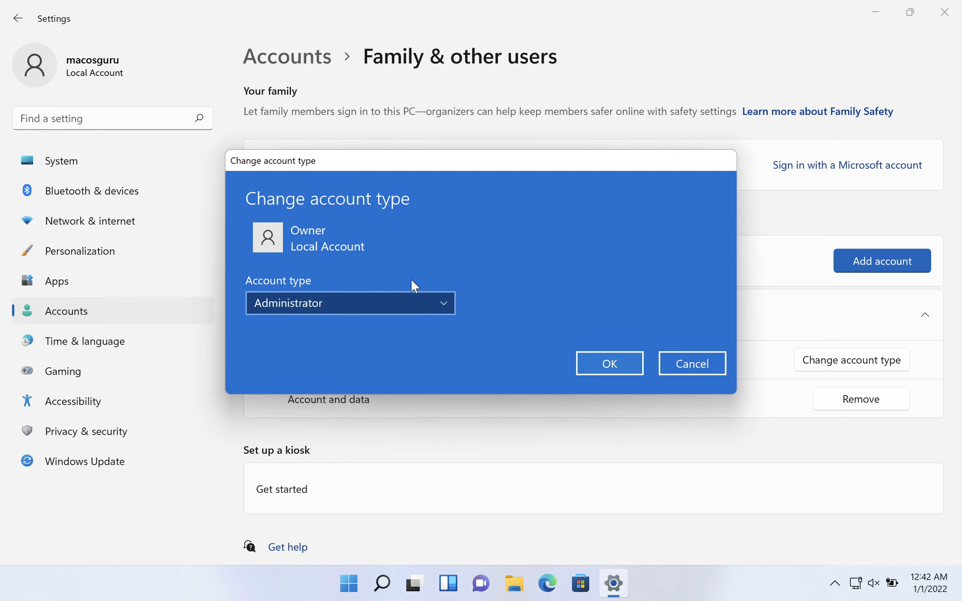
mouse_move(463, 323)
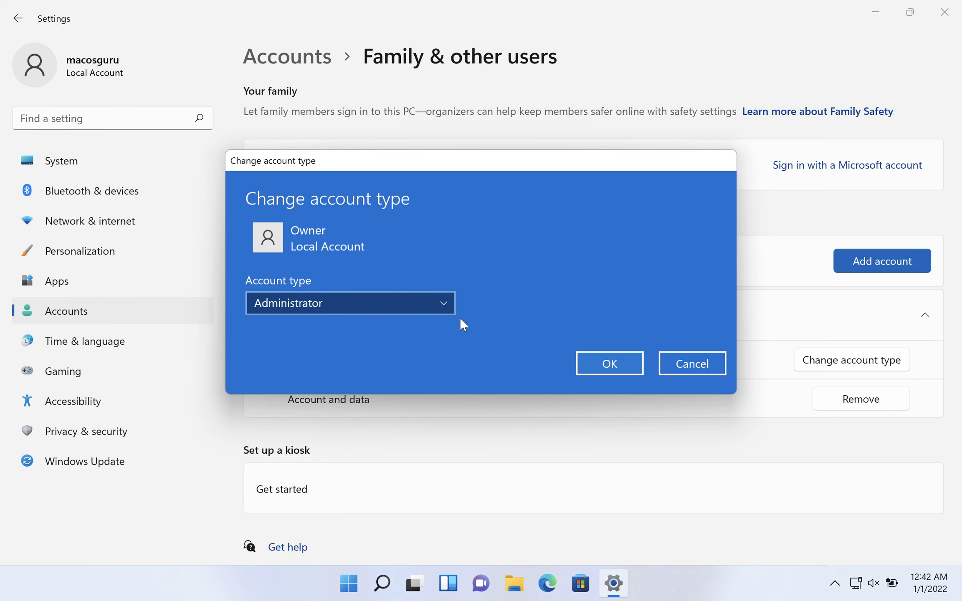
mouse_move(610, 363)
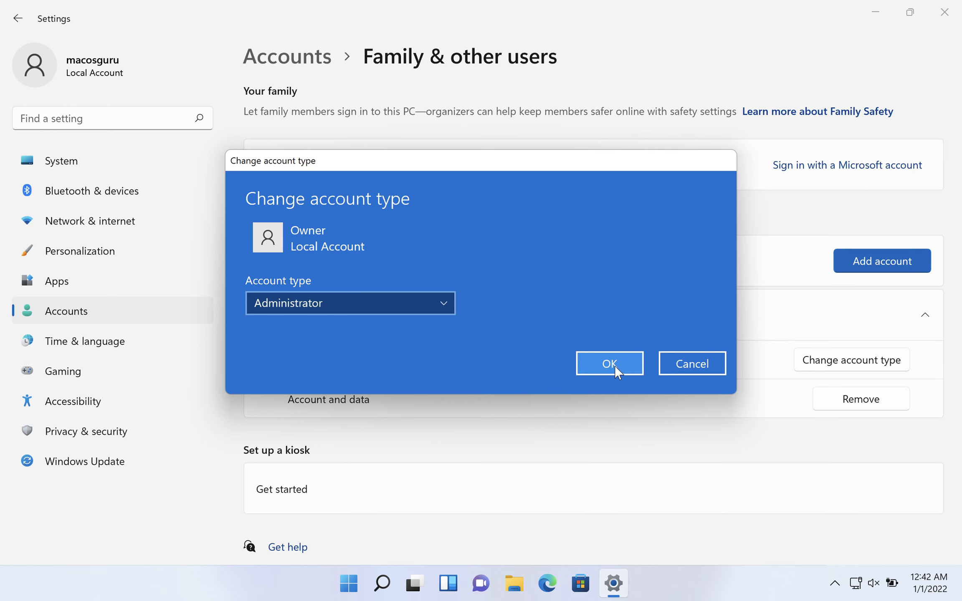
click(608, 363)
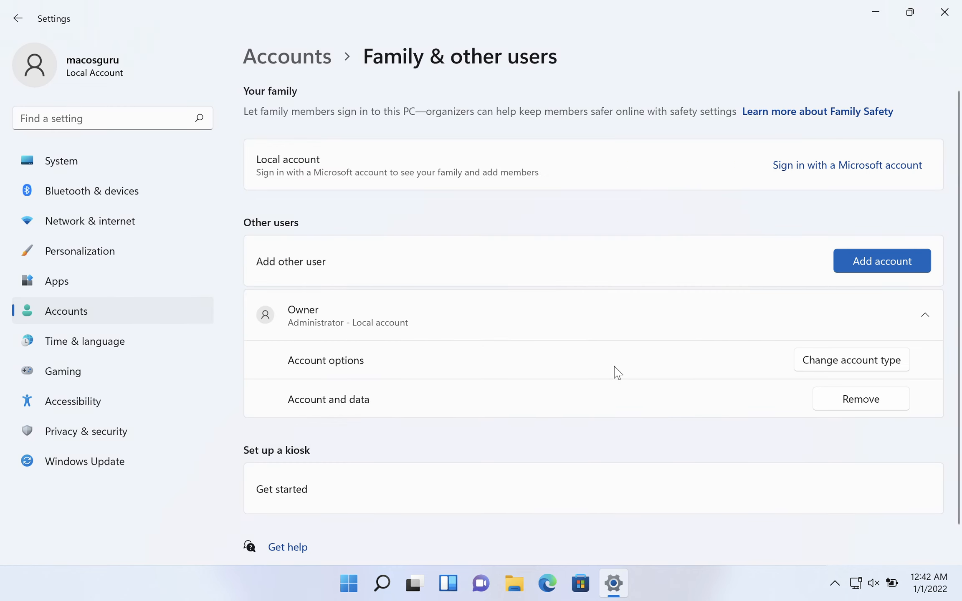
mouse_move(334, 327)
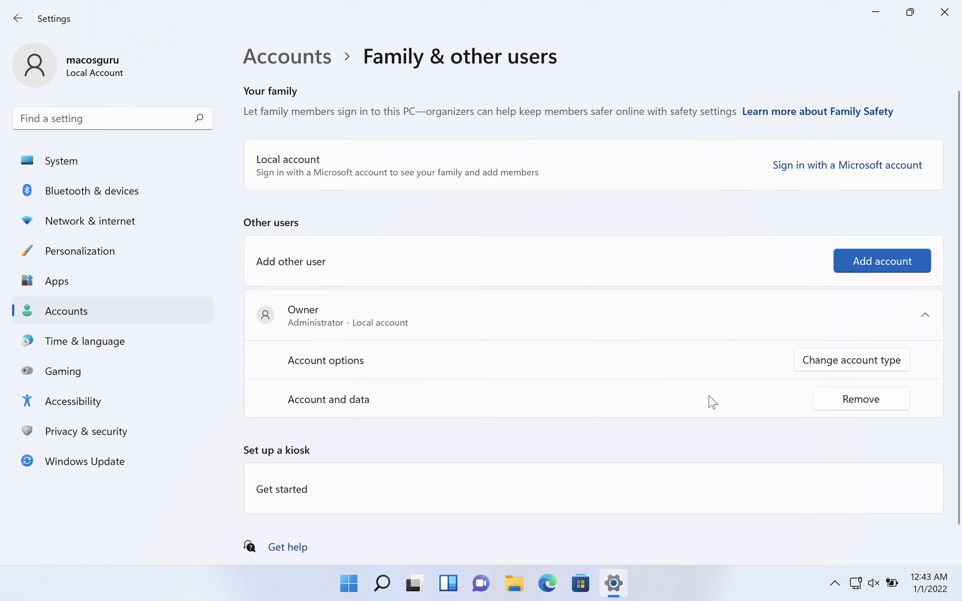
mouse_move(869, 408)
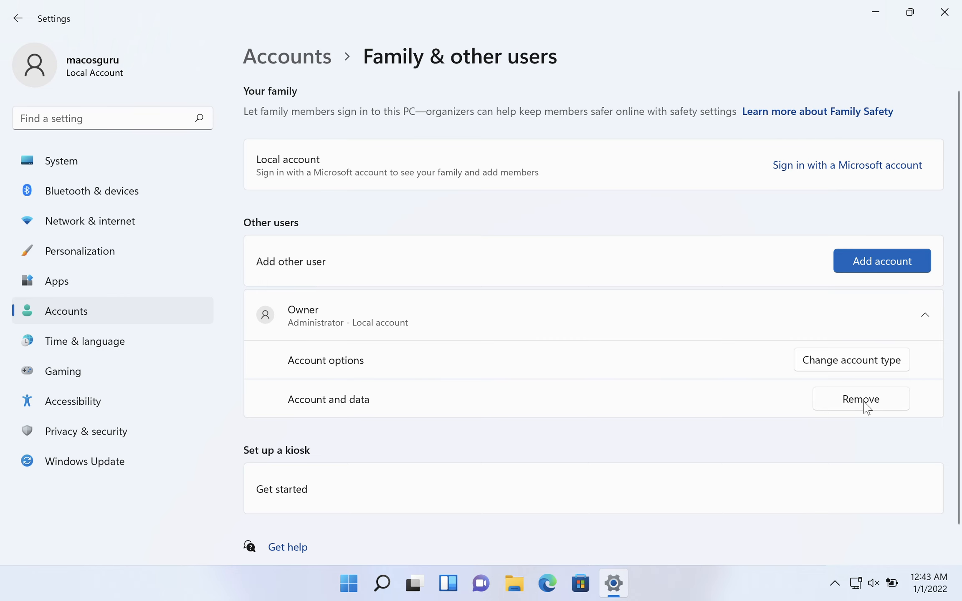
mouse_move(536, 408)
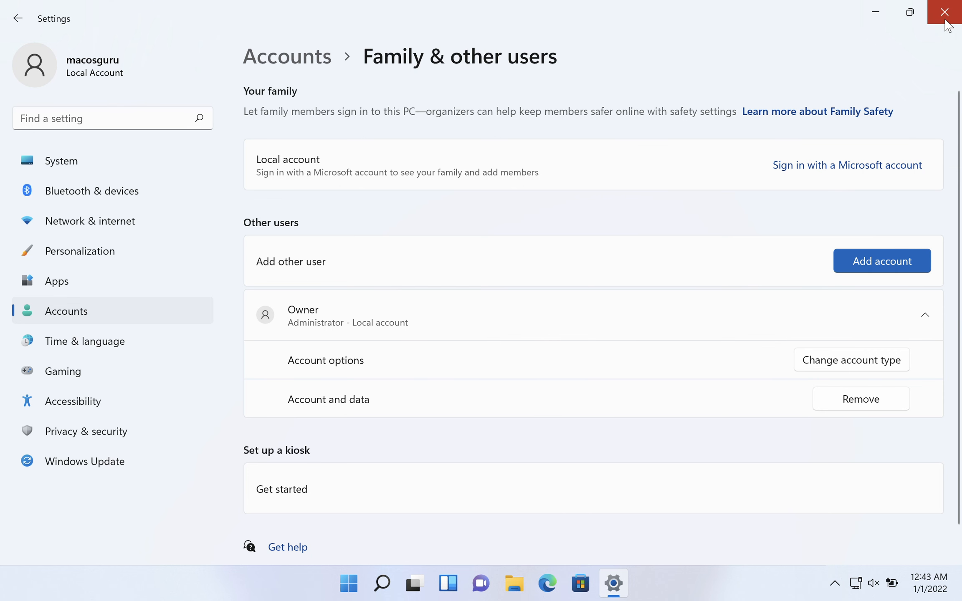
Close the Settings window, returning to the desktop.
click(947, 12)
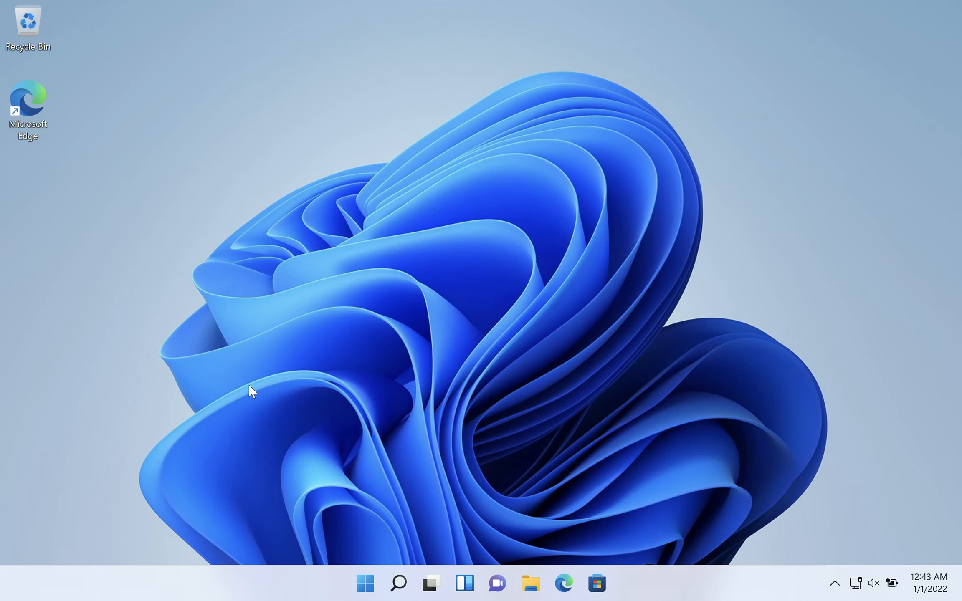
mouse_move(442, 350)
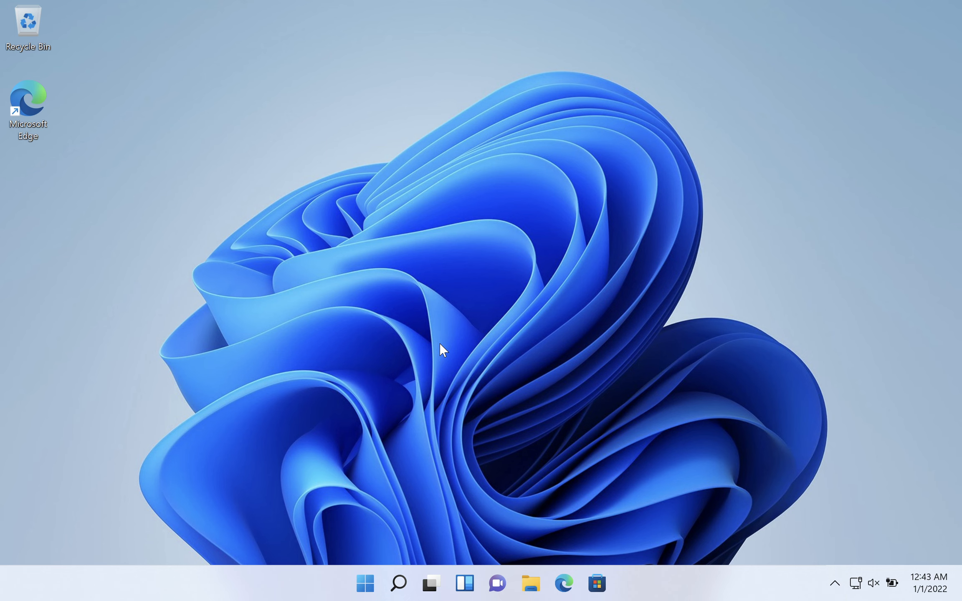
mouse_move(363, 480)
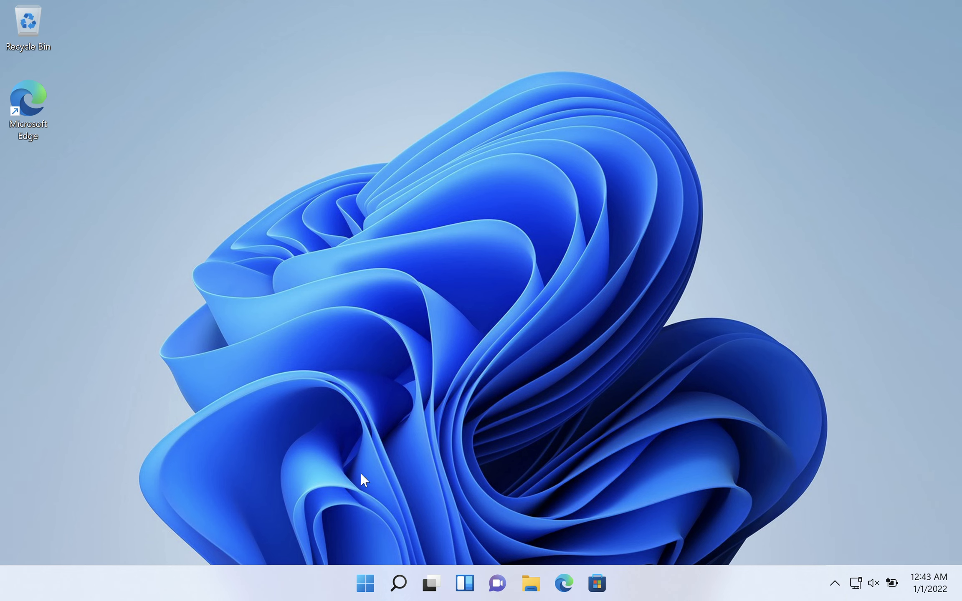